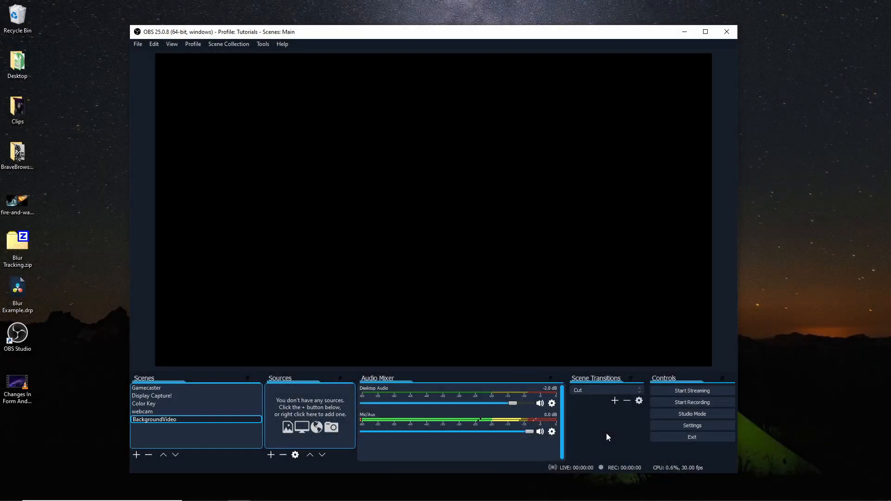
mouse_move(607, 423)
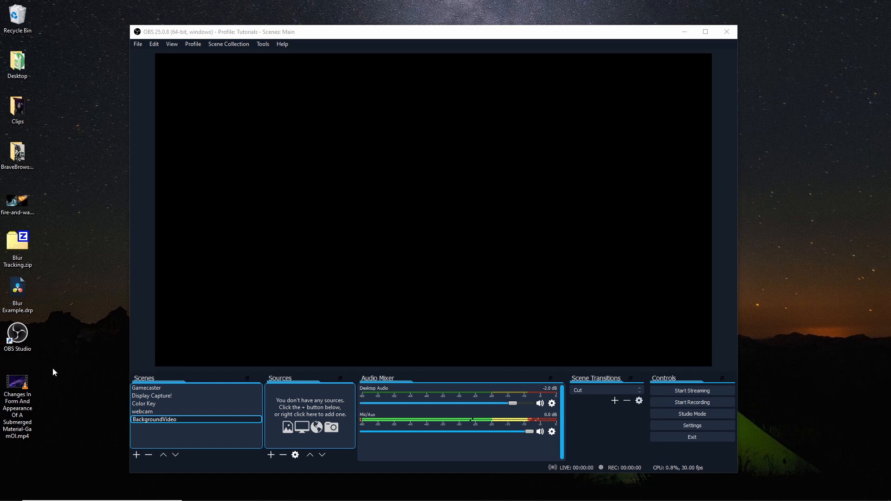
mouse_move(253, 239)
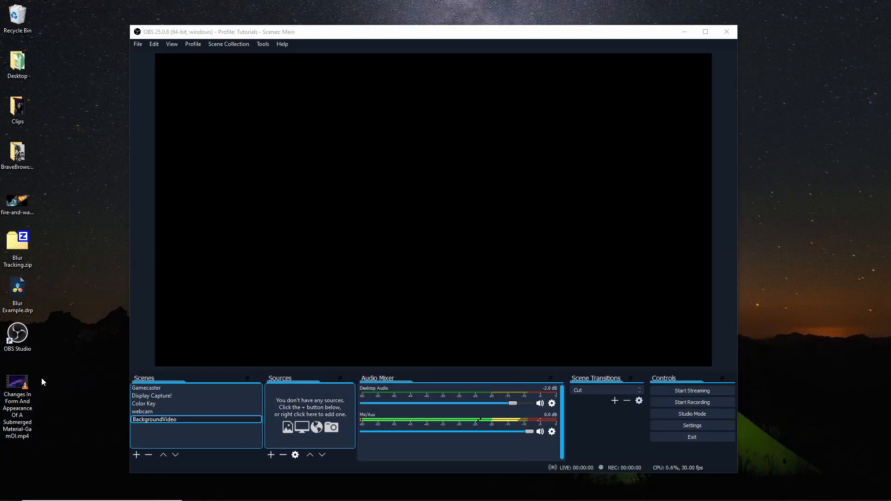
Preview the particle video, then add a Media Source named BackgroundVideo1 to the scene.
left_click(17, 384)
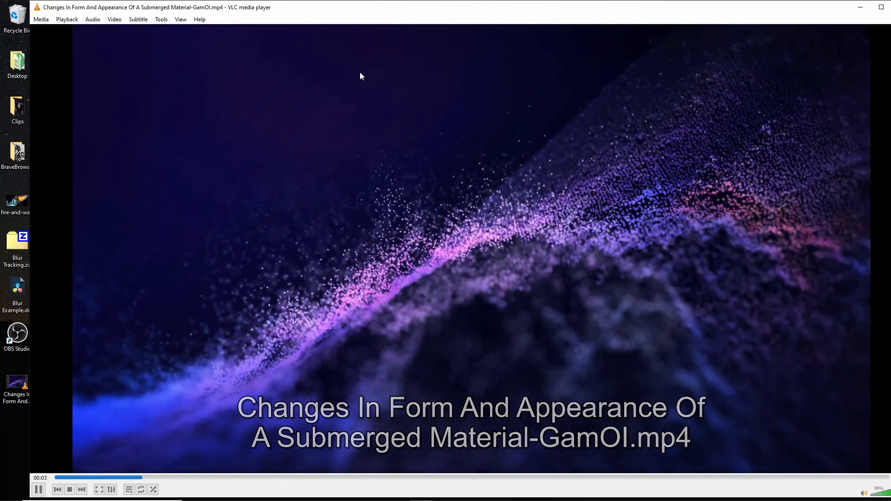
mouse_move(771, 233)
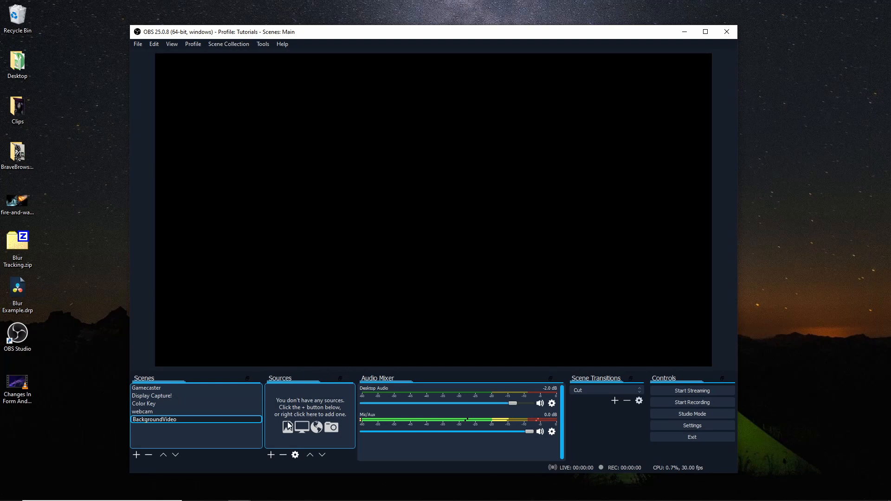
right_click(328, 417)
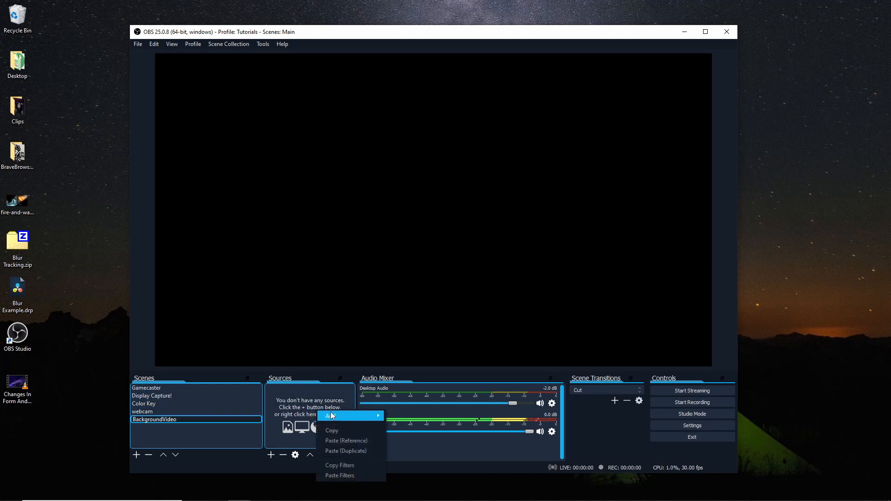
mouse_move(330, 416)
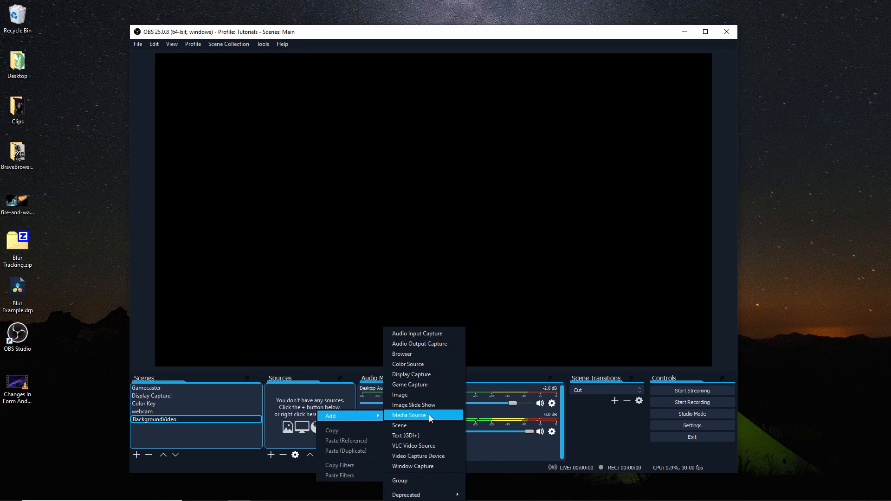
left_click(408, 415)
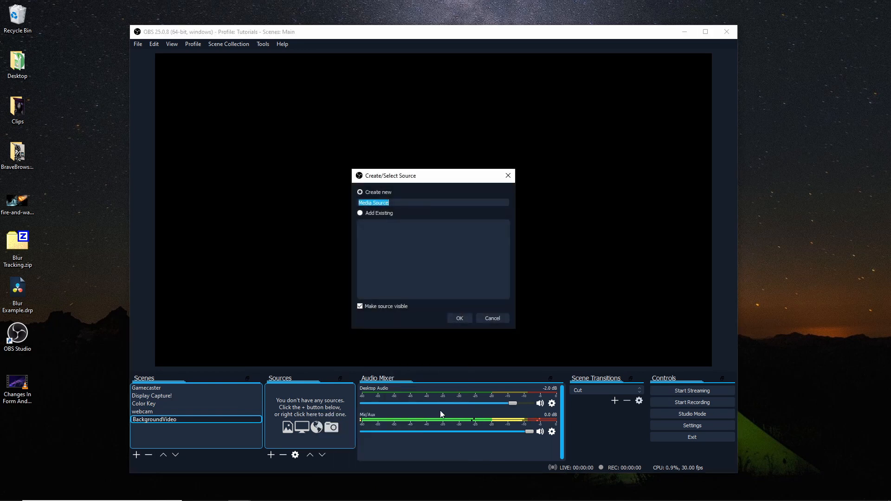
type("Back")
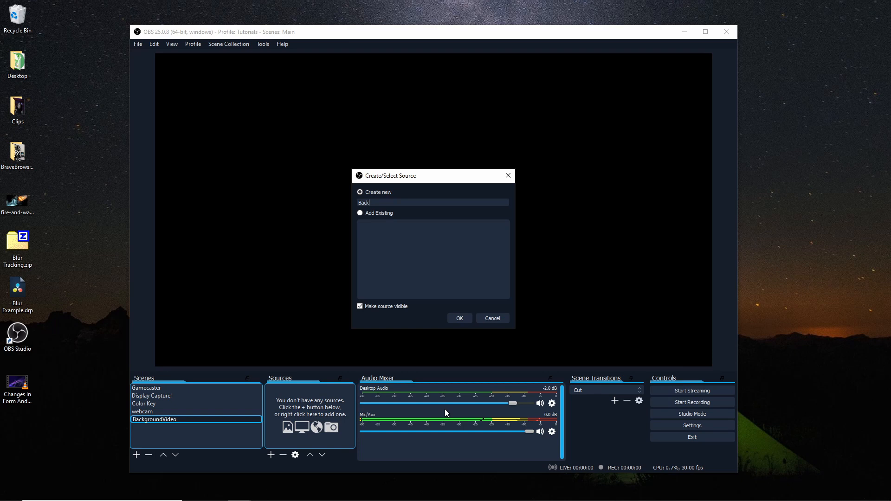
left_click(460, 317)
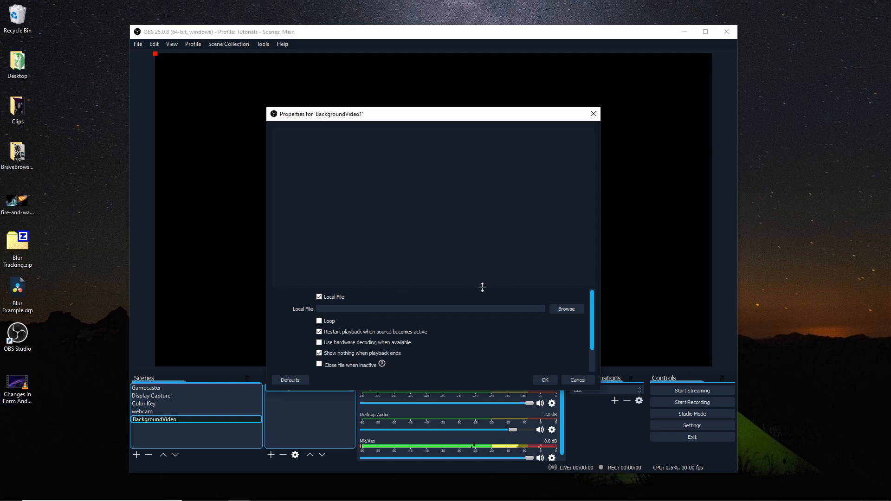
Browse to the Desktop and choose the purple particle .mp4 as the local file.
left_click(566, 309)
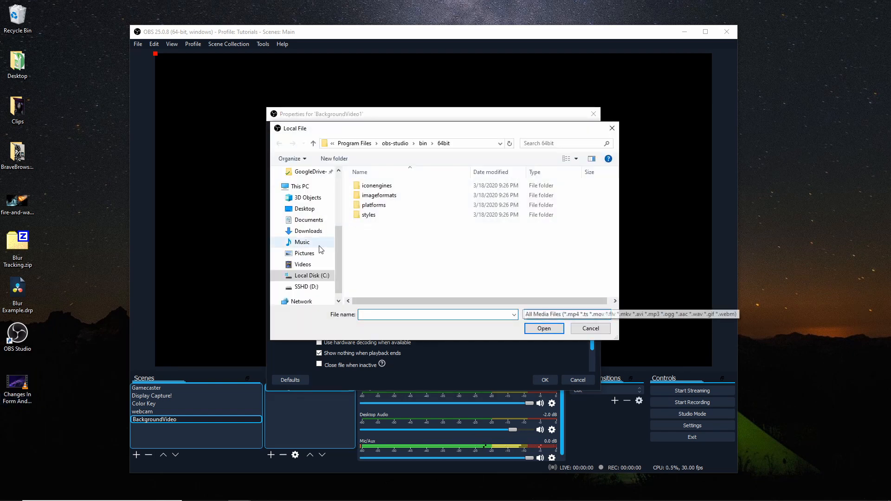
left_click(304, 209)
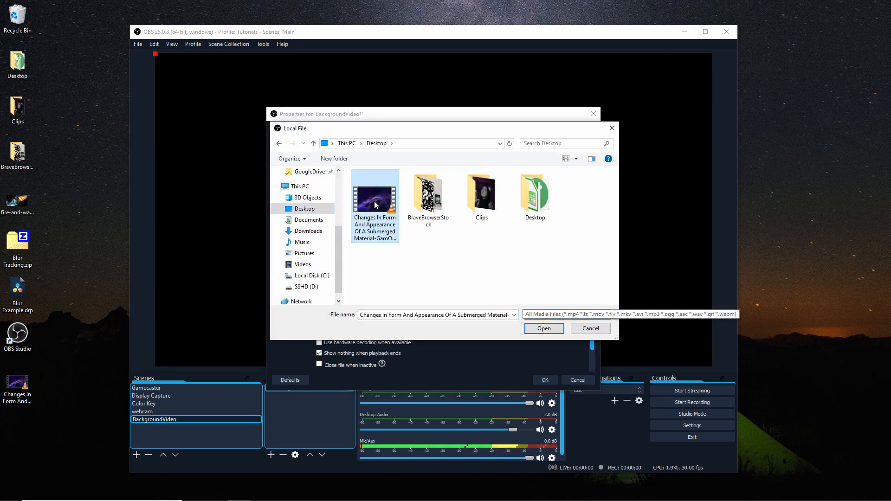
left_click(544, 328)
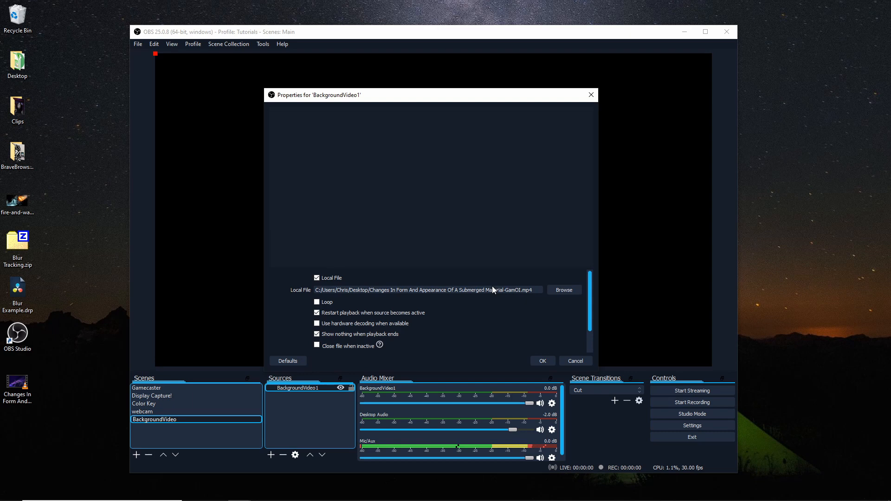
Confirm the media source settings so the particle video plays in the preview.
left_click(541, 360)
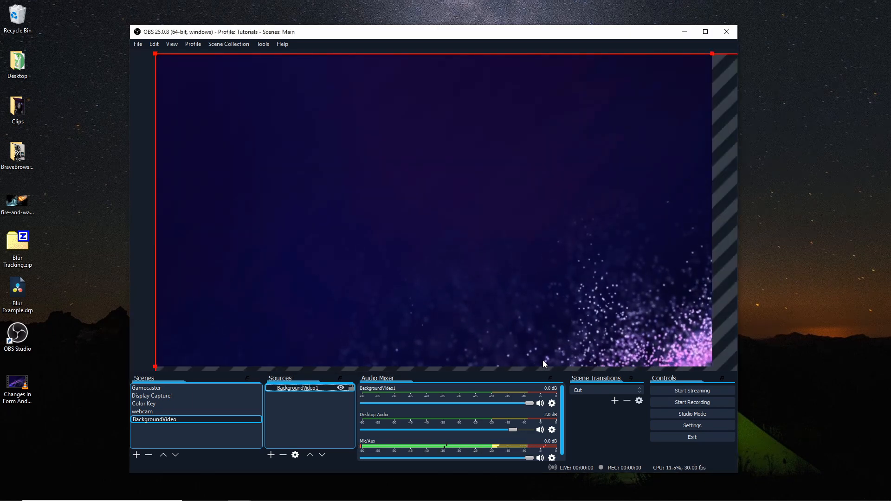
mouse_move(298, 177)
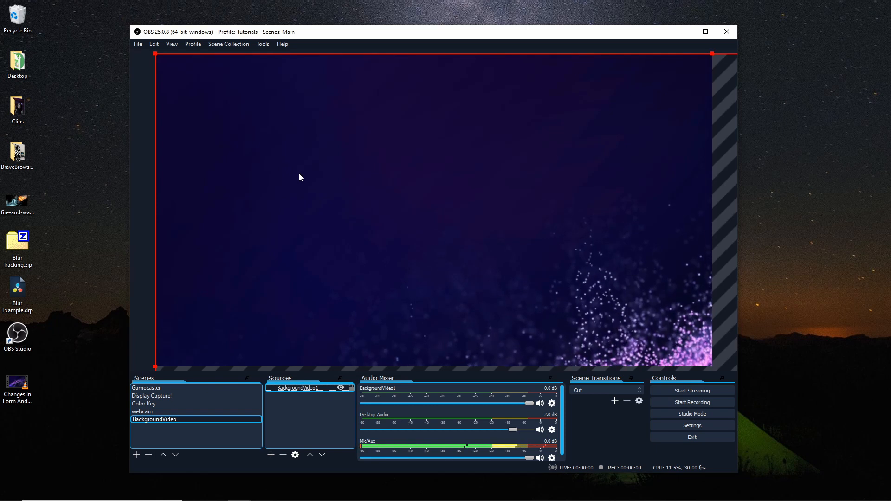
mouse_move(289, 174)
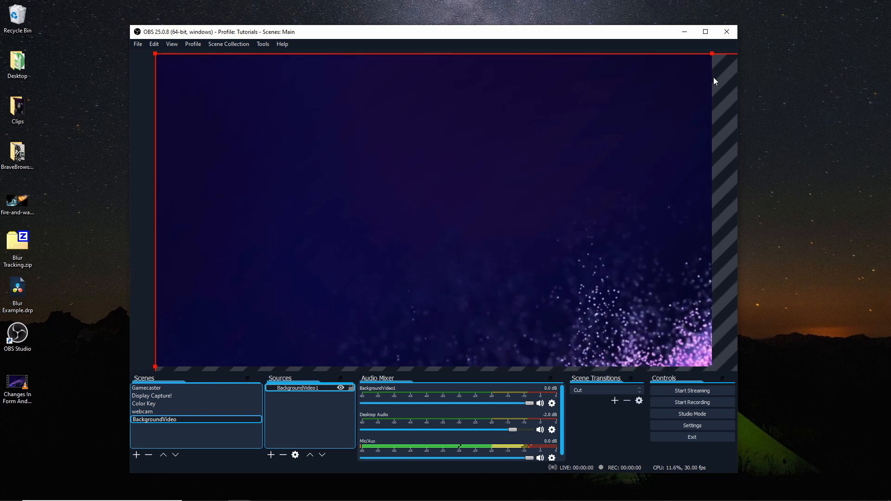
mouse_move(699, 301)
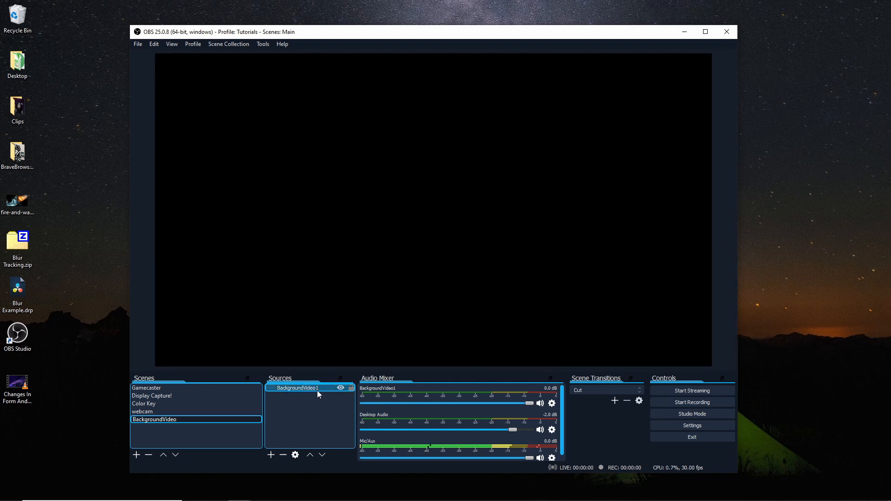
Enable Loop on BackgroundVideo1 so the particle video repeats continuously.
double_click(293, 388)
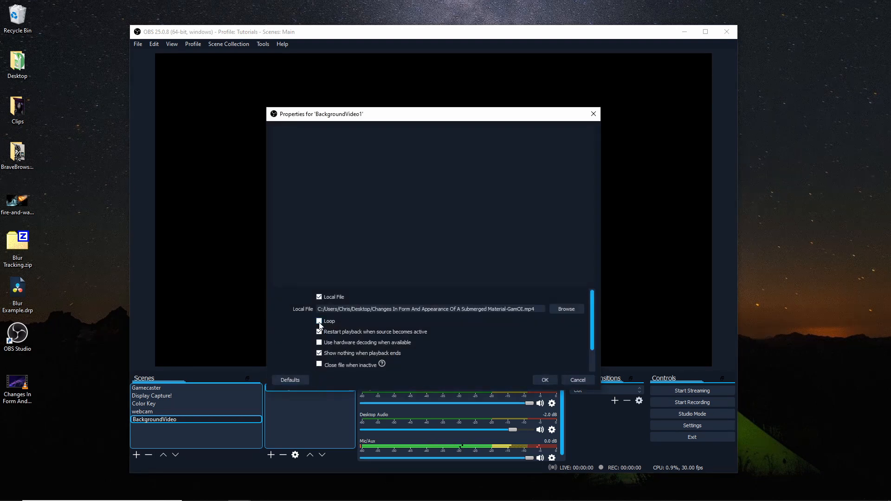
left_click(319, 320)
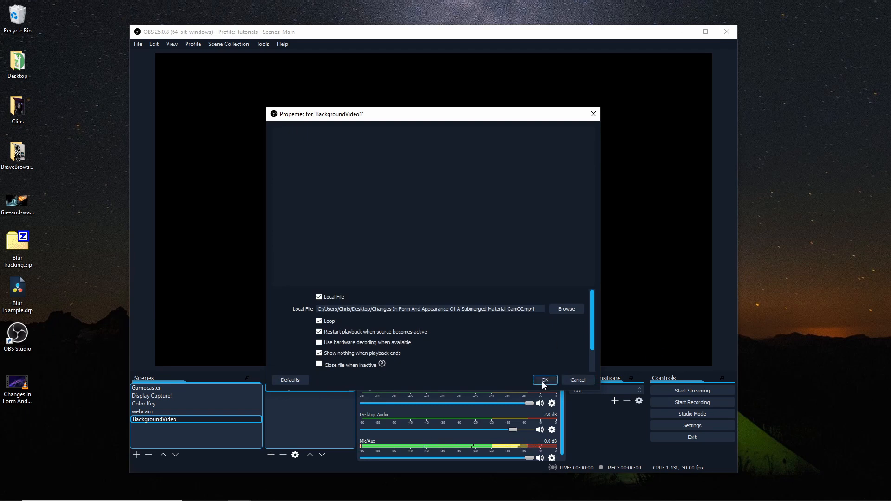
left_click(544, 379)
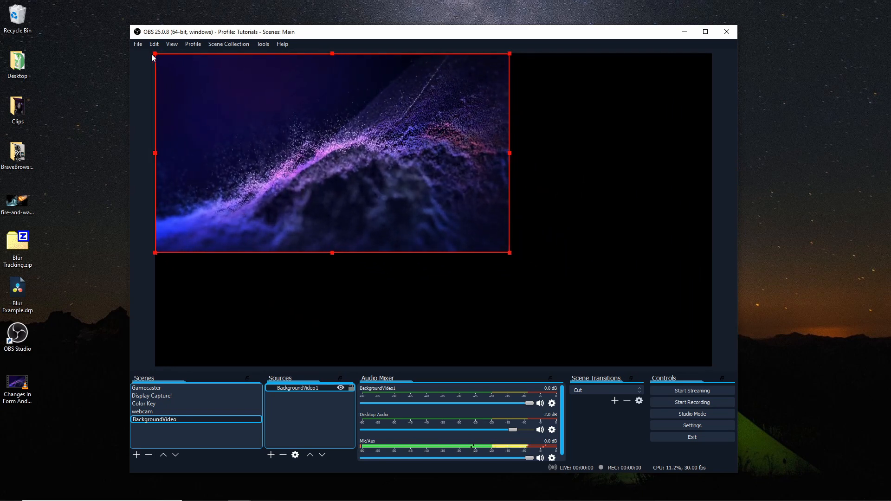
mouse_move(509, 258)
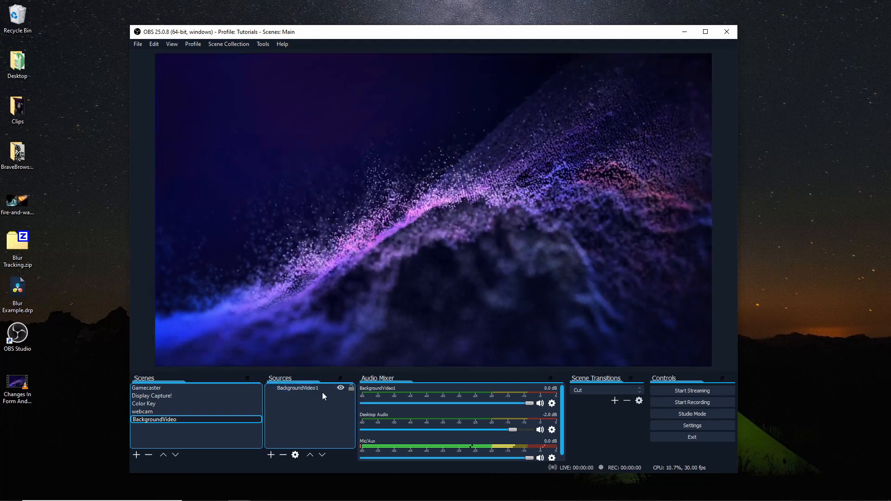
Enable hardware decoding and close-file-when-inactive on BackgroundVideo1, confirm, then review and close its properties.
double_click(293, 388)
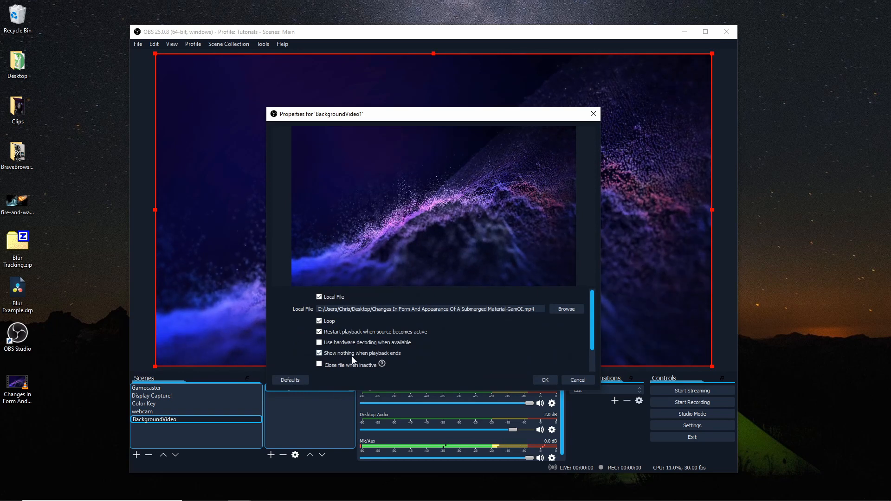
left_click(319, 342)
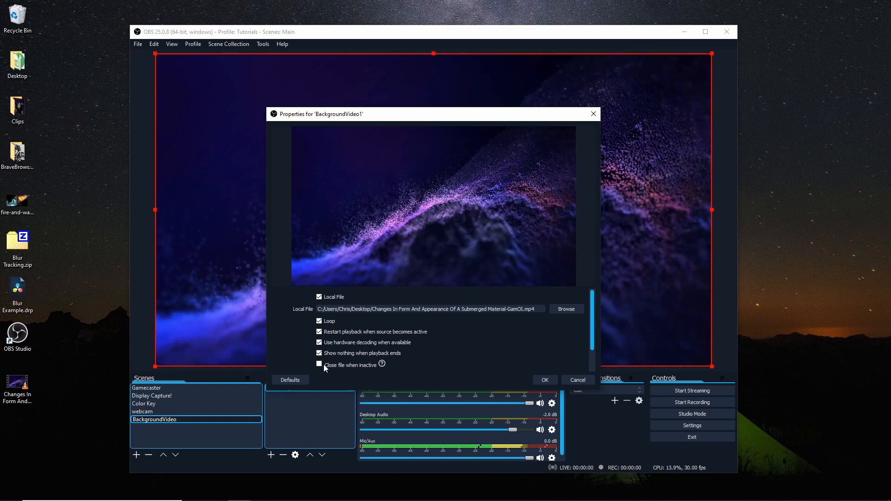
mouse_move(319, 365)
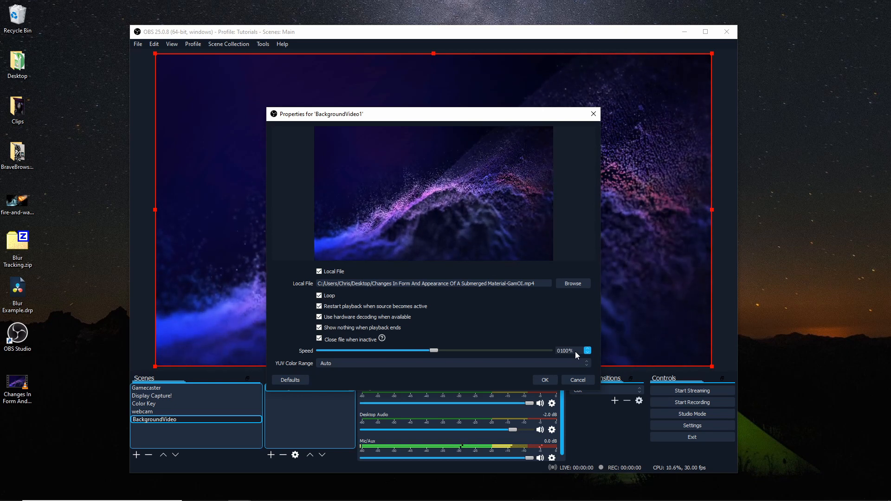
left_click(544, 379)
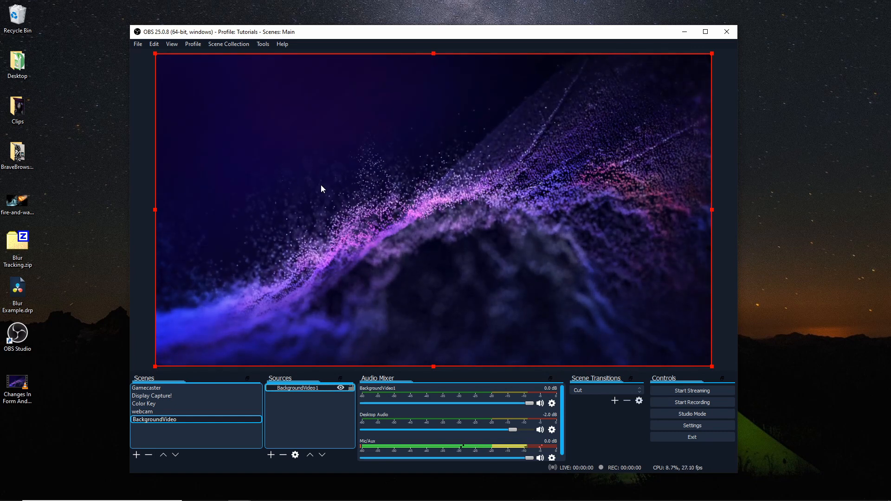
double_click(297, 388)
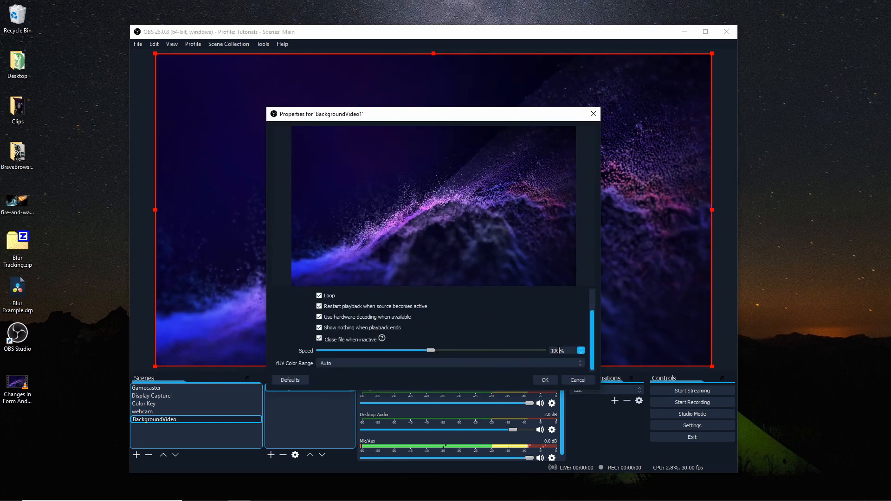
left_click(545, 379)
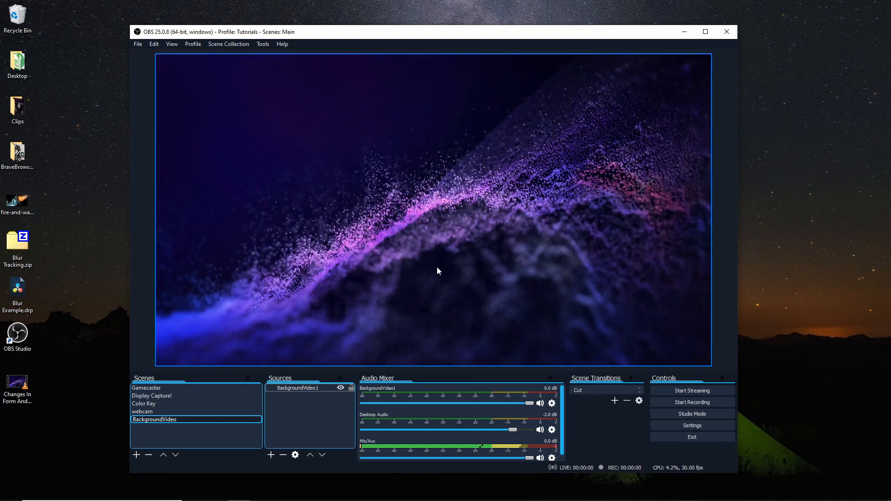
Add the fire-and-water JPG as a source and layer it above BackgroundVideo1.
left_click(297, 388)
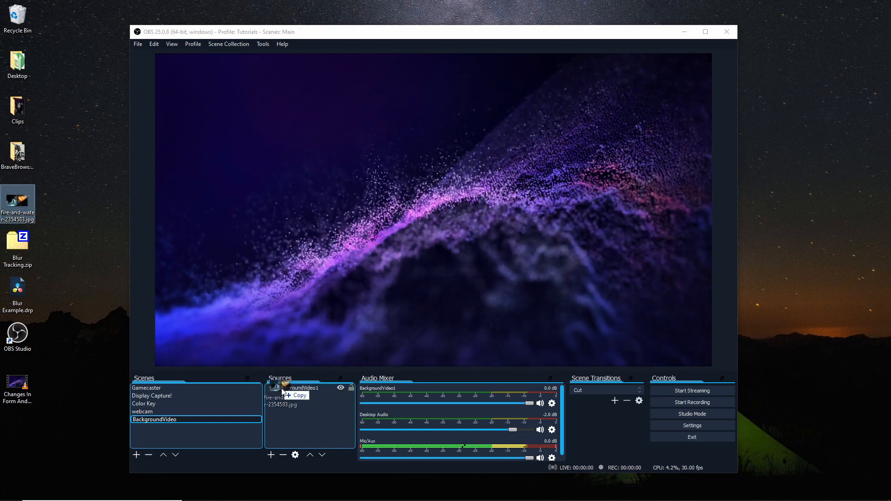
left_click(300, 395)
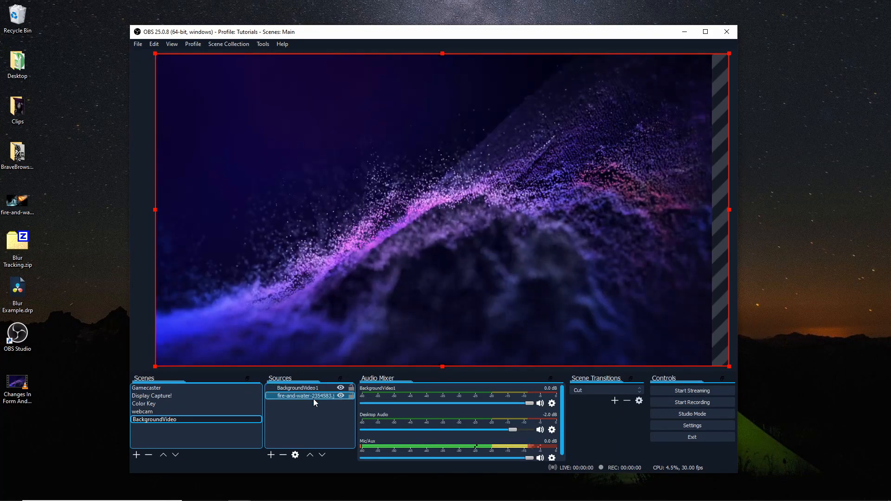
left_click(298, 388)
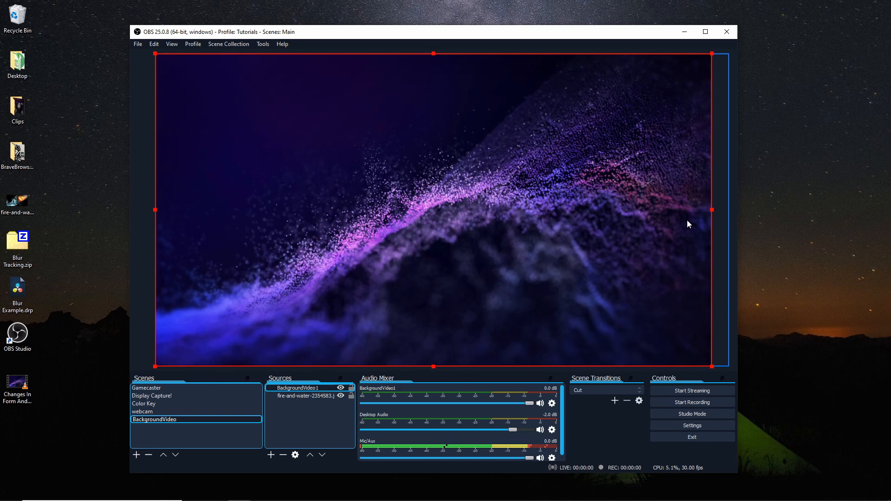
left_click(312, 409)
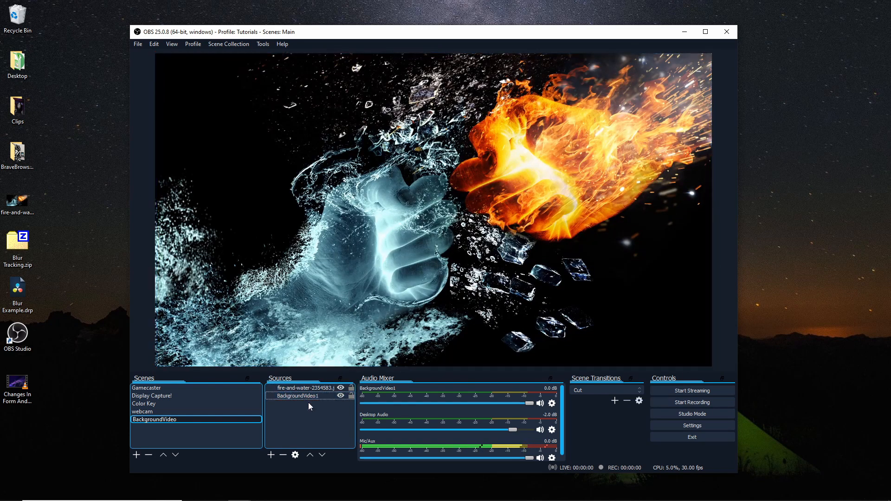
left_click(307, 388)
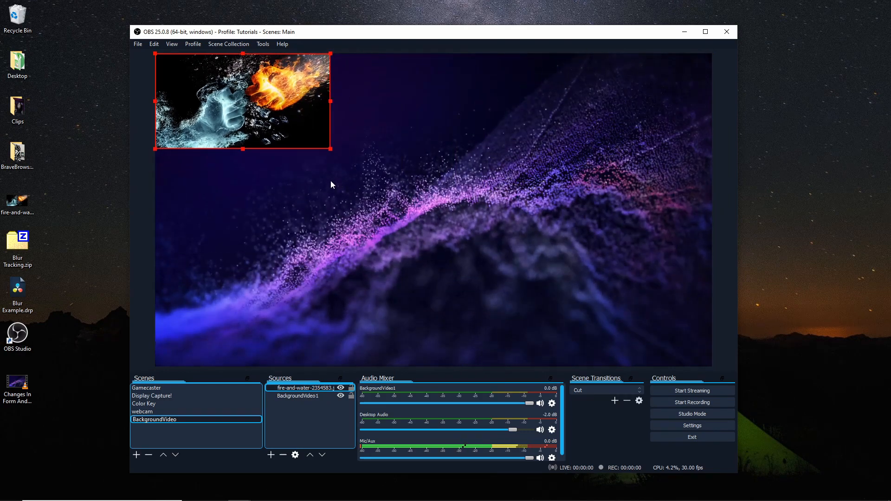
Shrink the fire-and-water image and place it in the lower-left corner of the canvas.
left_click_drag(242, 100, 266, 297)
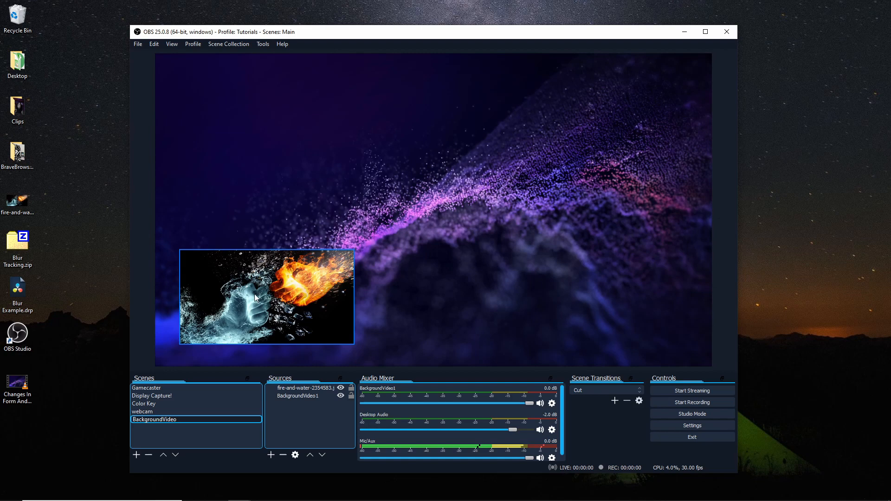
left_click(305, 388)
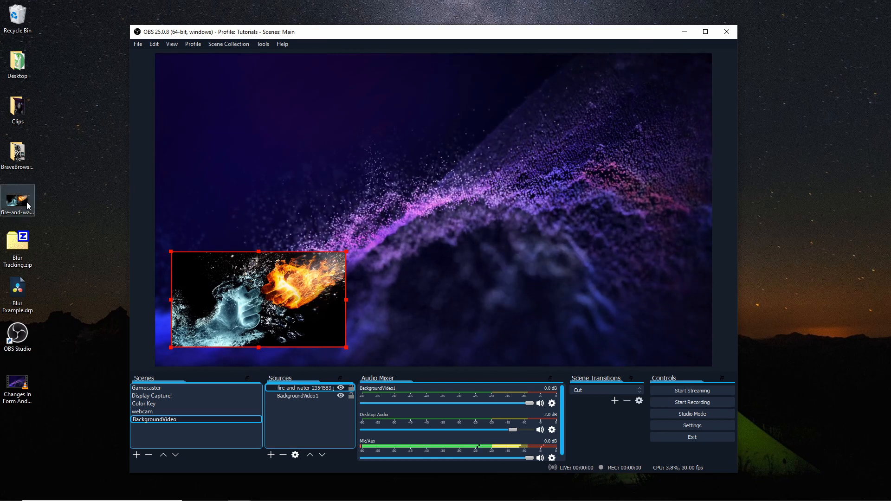
mouse_move(227, 184)
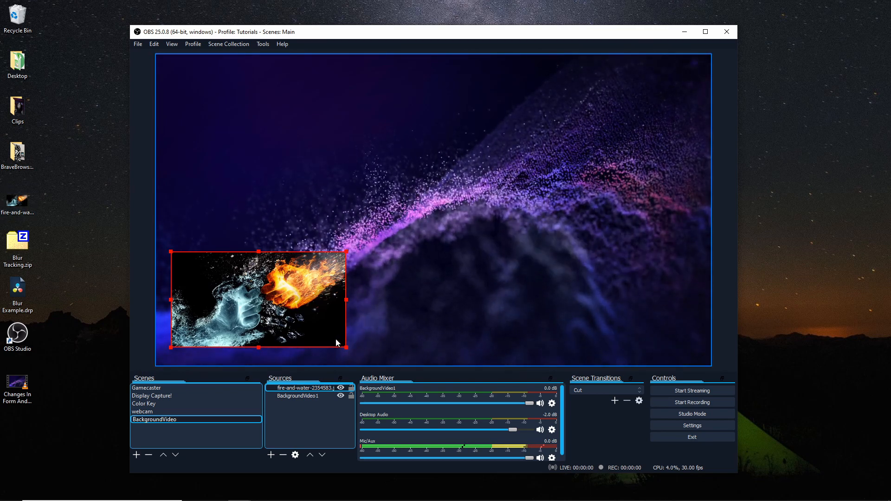
left_click(298, 395)
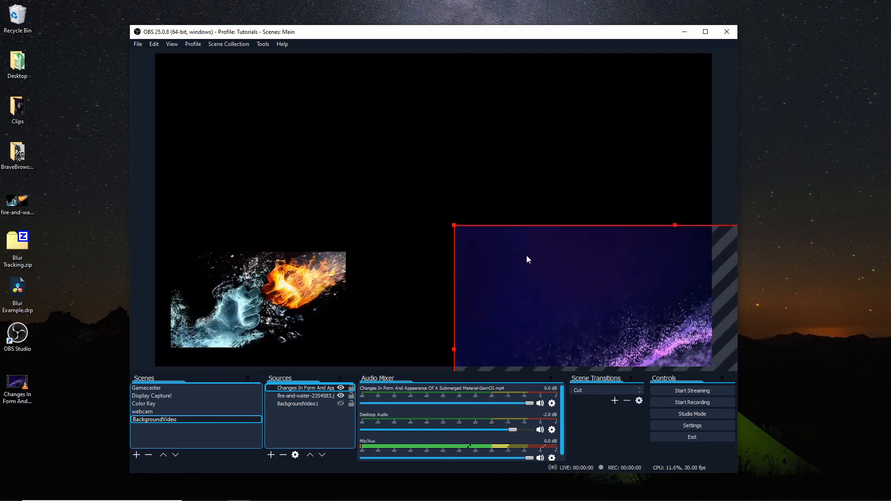
Stretch the second particle video to fill the canvas, then hide it so BackgroundVideo1 shows.
left_click_drag(596, 290, 340, 159)
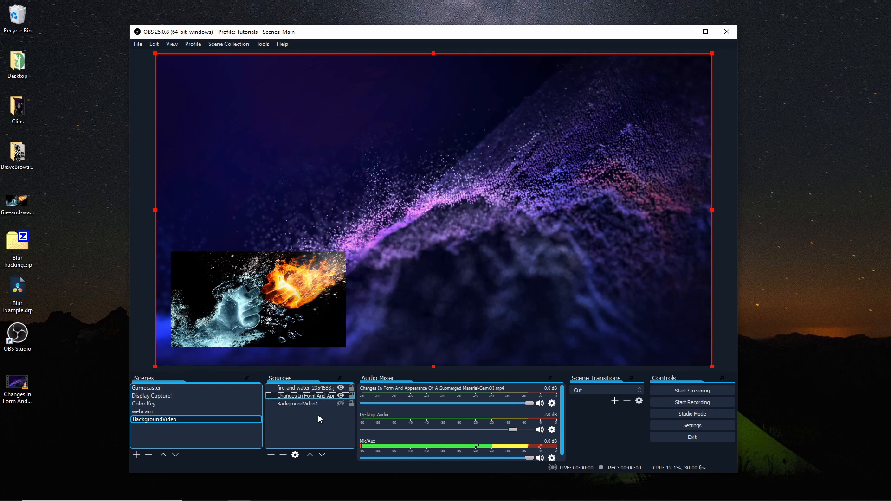
left_click(297, 403)
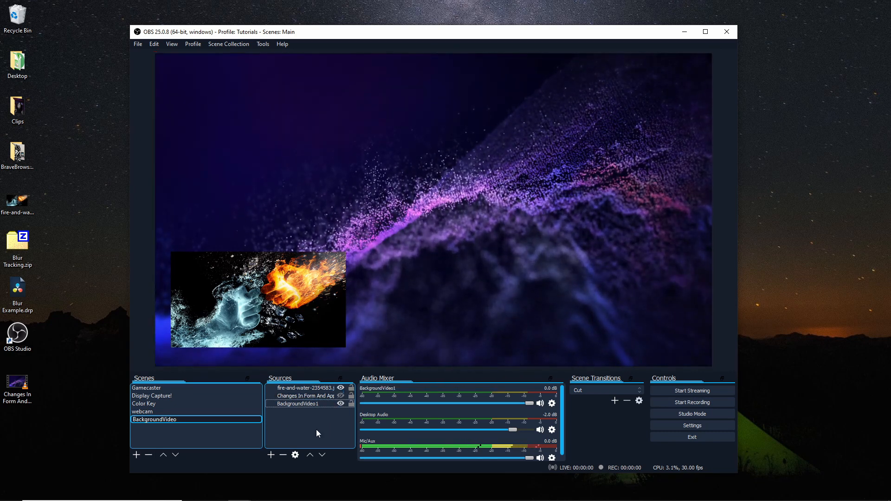